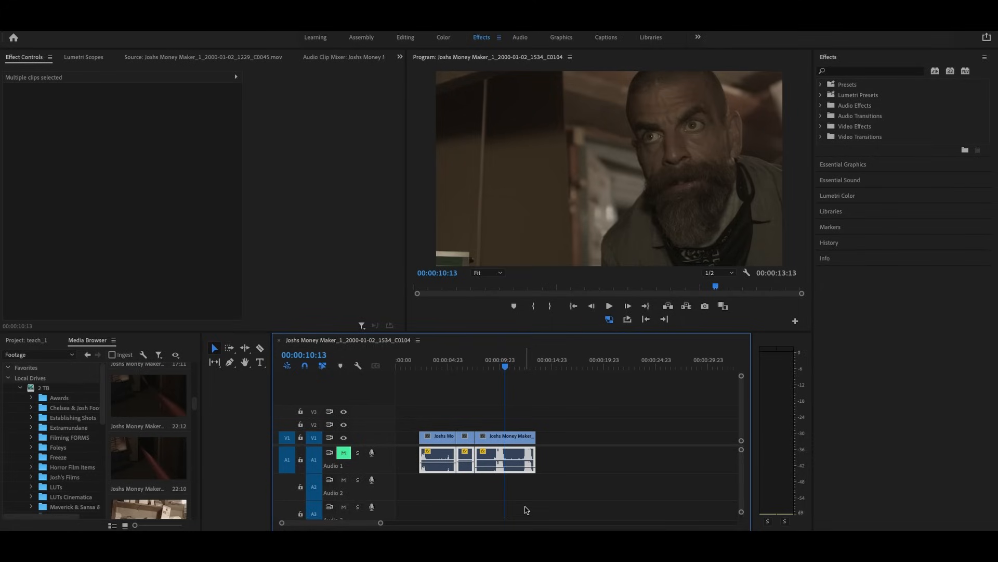
{"action": "mouse_move", "coordinate": [510, 459]}
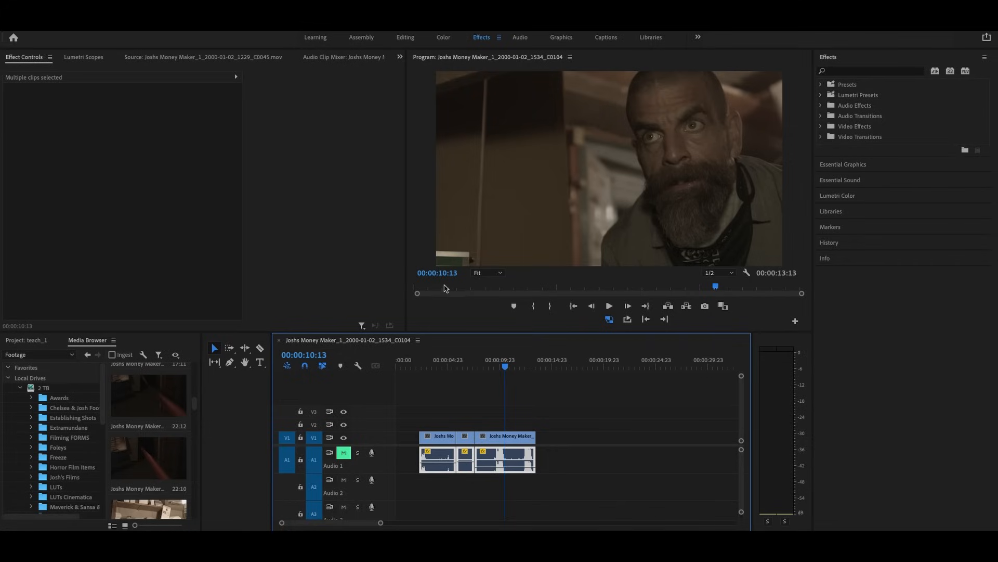
{"action": "mouse_move", "coordinate": [695, 332]}
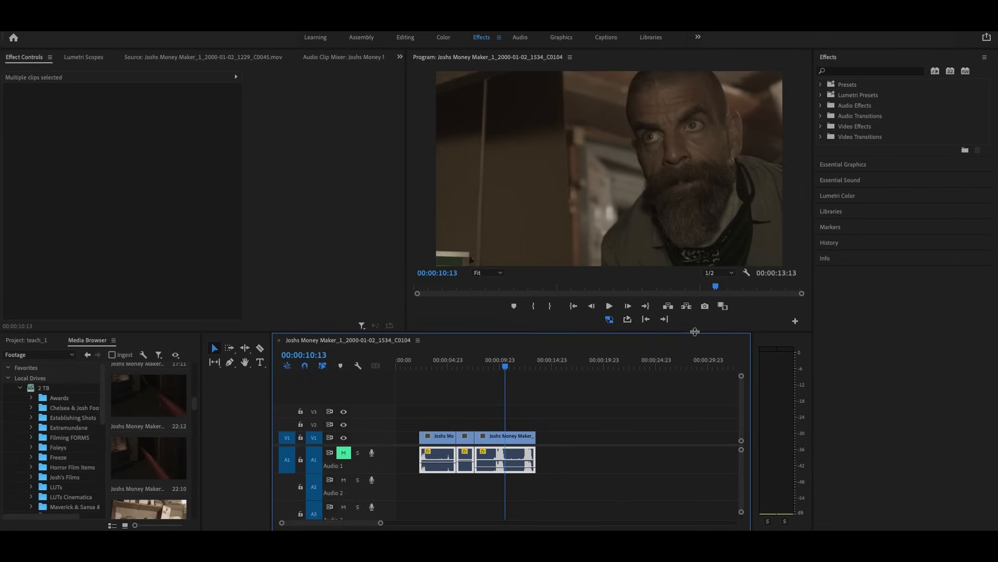
{"action": "mouse_move", "coordinate": [470, 362]}
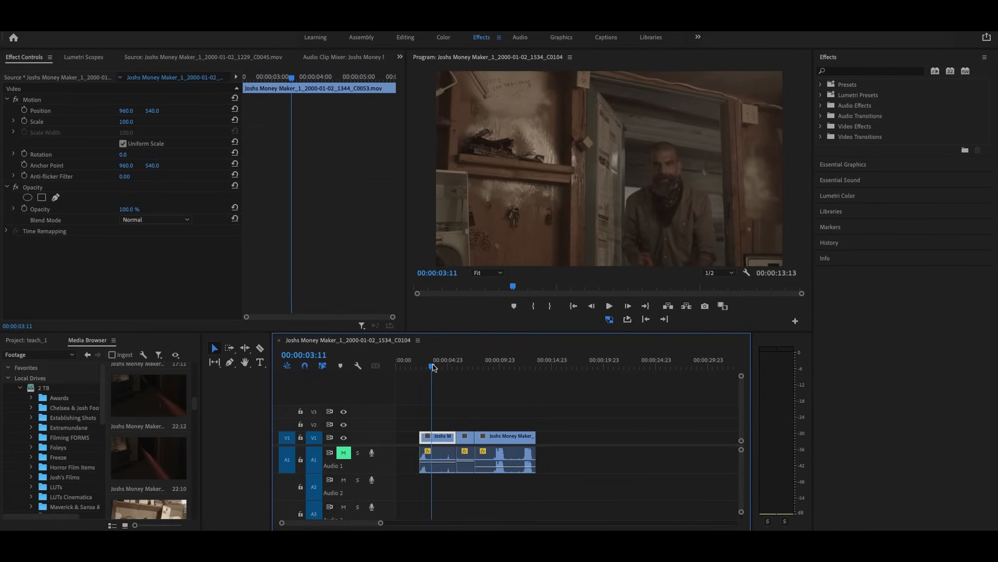
{"action": "left_click", "coordinate": [458, 366]}
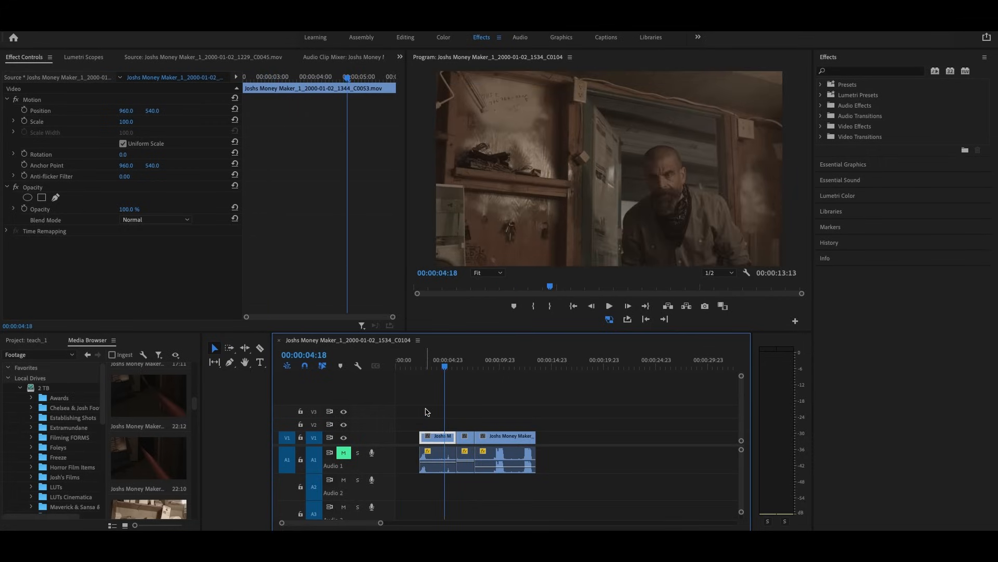
{"action": "mouse_move", "coordinate": [429, 414]}
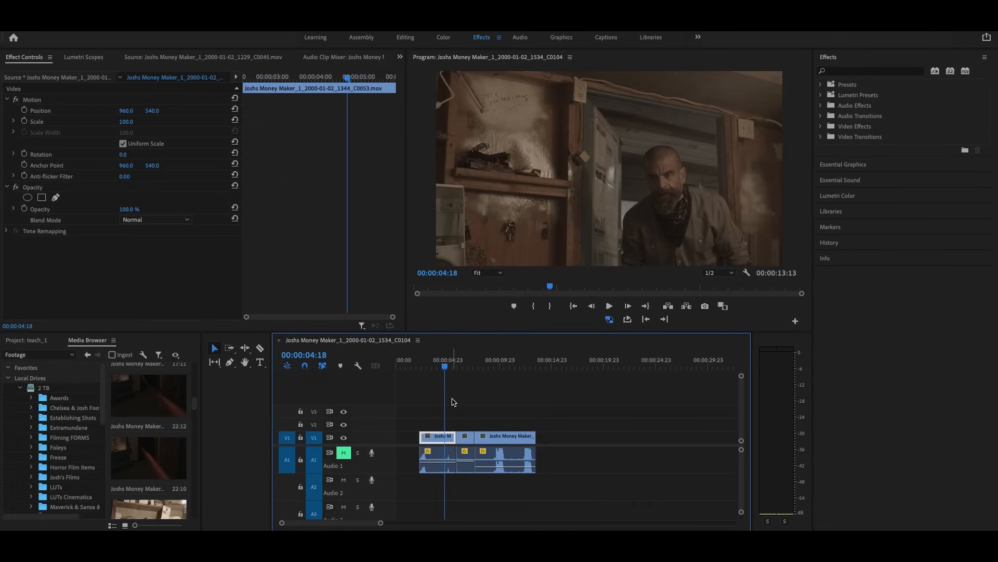
{"action": "mouse_move", "coordinate": [533, 421]}
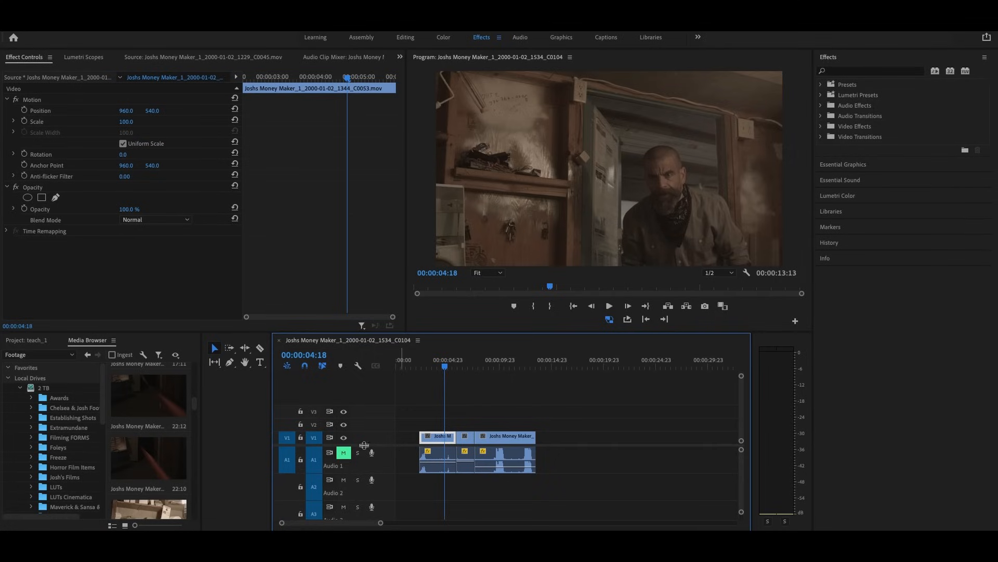
{"action": "mouse_move", "coordinate": [434, 470]}
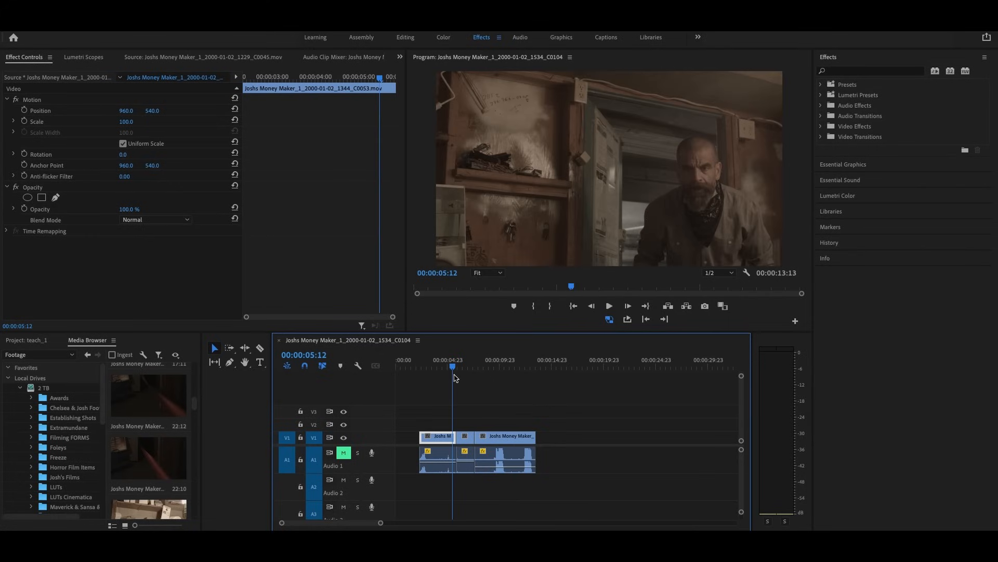
{"action": "left_click", "coordinate": [448, 366]}
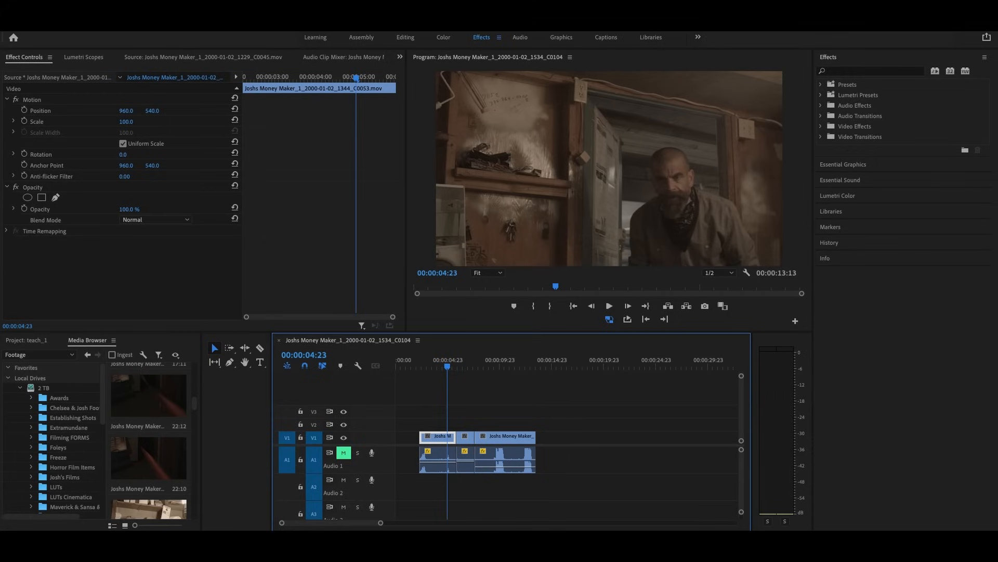
Export the sequence as a CMX3600 EDL with the title 'example'.
{"action": "left_click", "coordinate": [10, 31]}
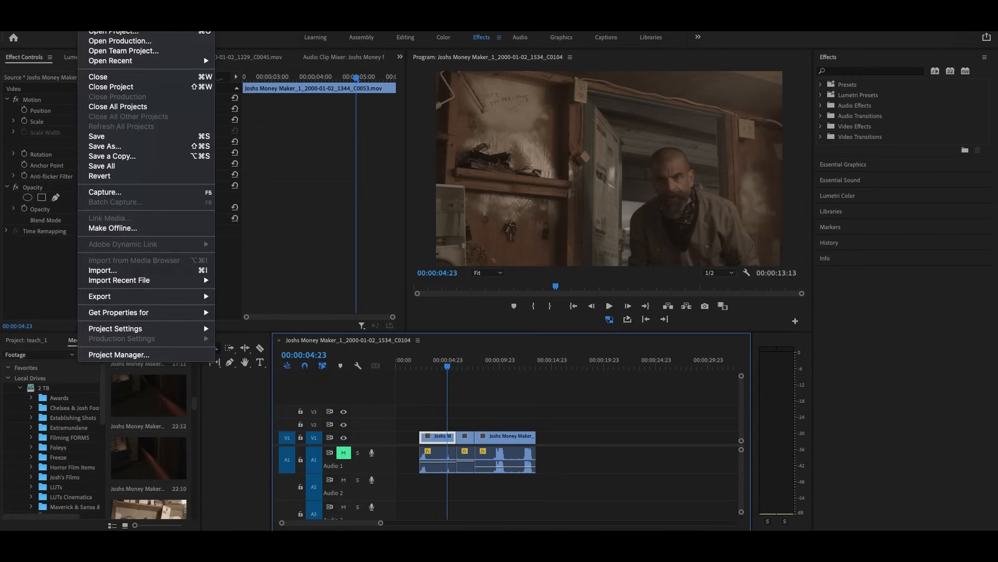
{"action": "mouse_move", "coordinate": [119, 279]}
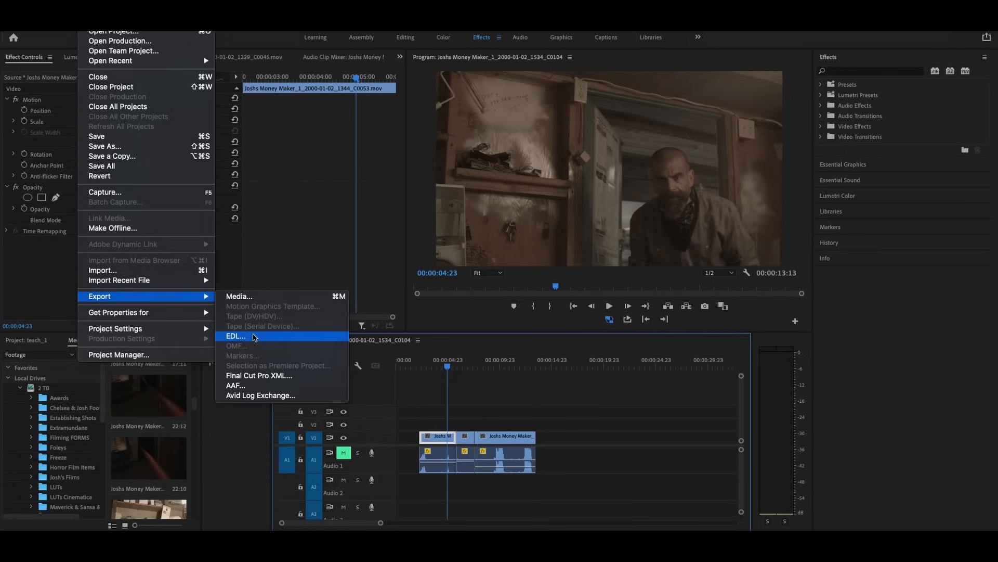
{"action": "left_click", "coordinate": [235, 336]}
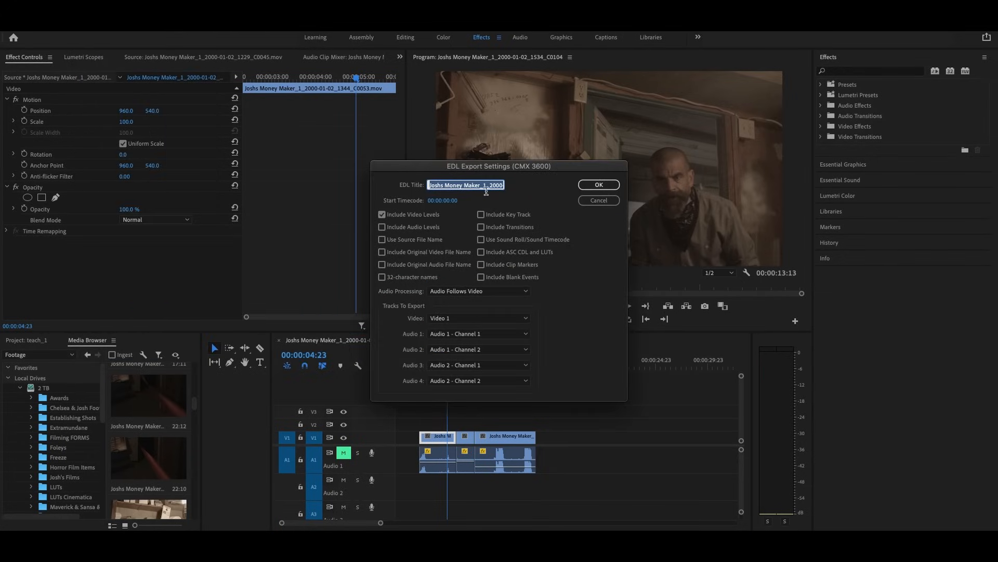
{"action": "type", "text": "e"}
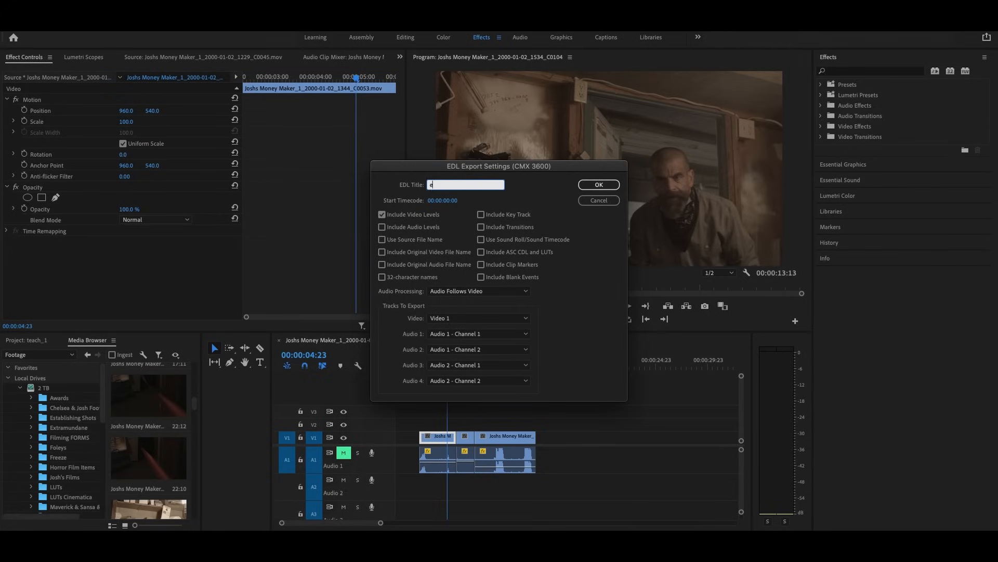
{"action": "type", "text": "xample"}
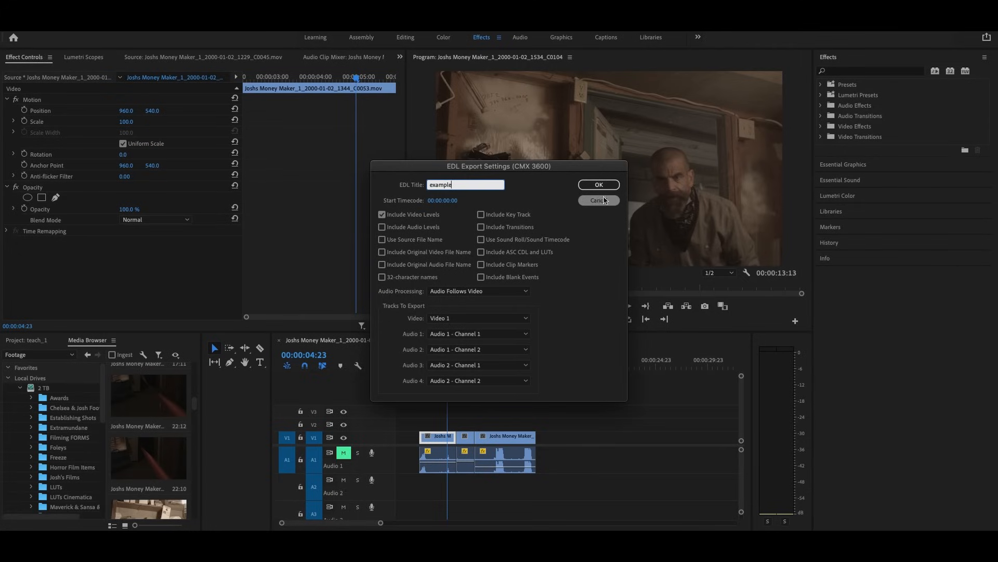
{"action": "left_click", "coordinate": [599, 184]}
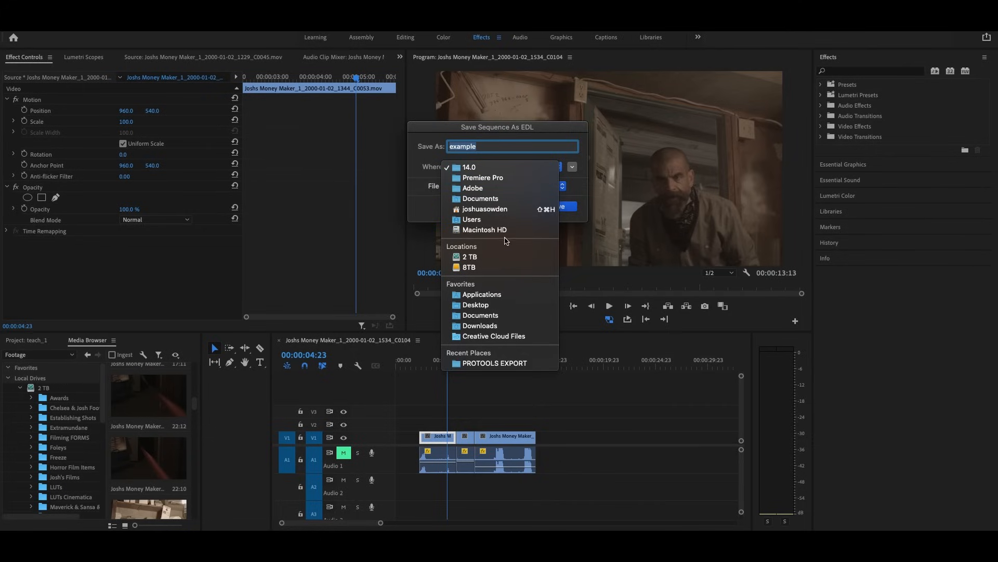
Save the example EDL file to the Desktop.
{"action": "left_click", "coordinate": [476, 305]}
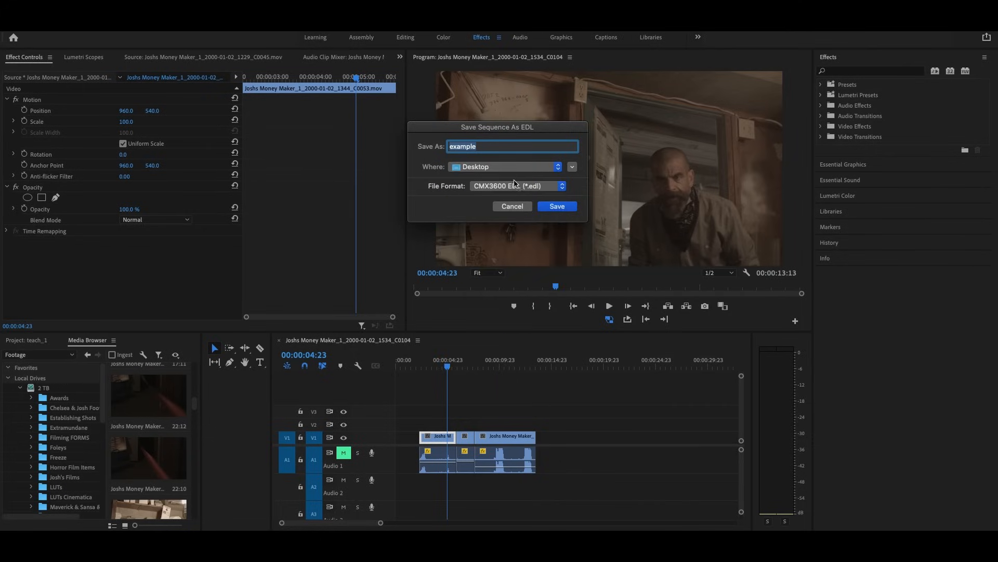
{"action": "left_click", "coordinate": [512, 206]}
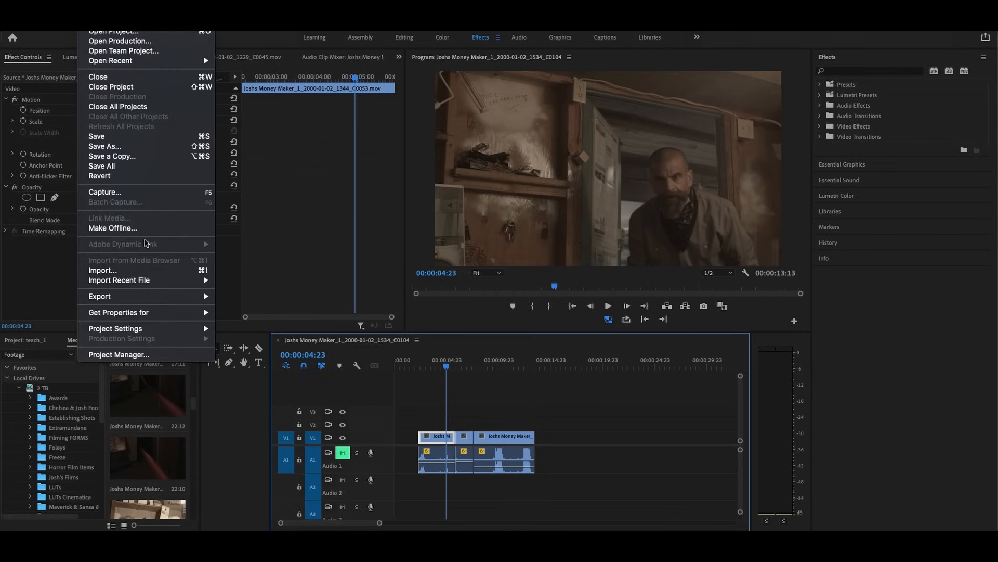
{"action": "mouse_move", "coordinate": [99, 295]}
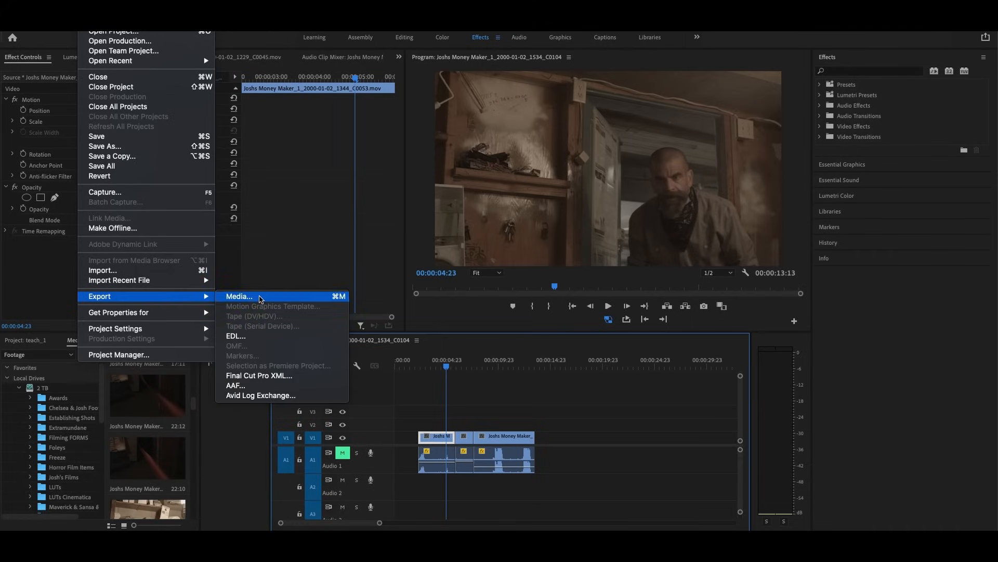
Set the media export to the Apple ProRes 422 HQ preset at 1920x1080 with audio export off.
{"action": "left_click", "coordinate": [238, 296]}
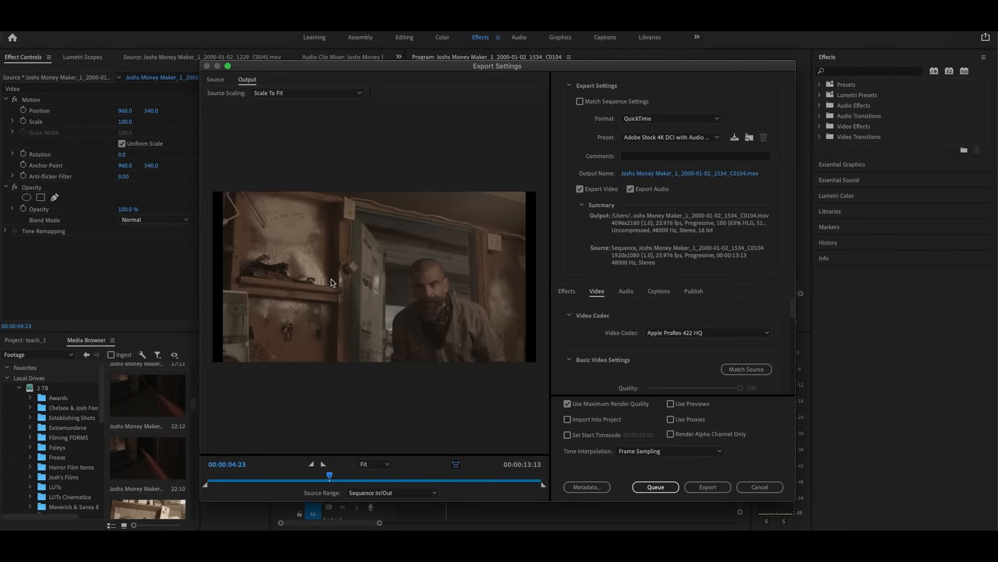
{"action": "mouse_move", "coordinate": [535, 160]}
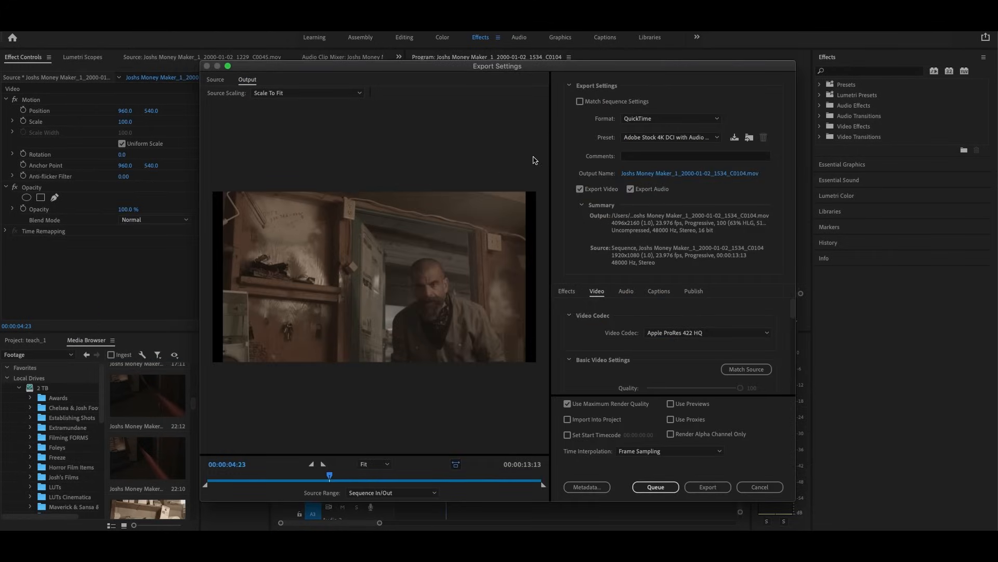
{"action": "left_click", "coordinate": [670, 137]}
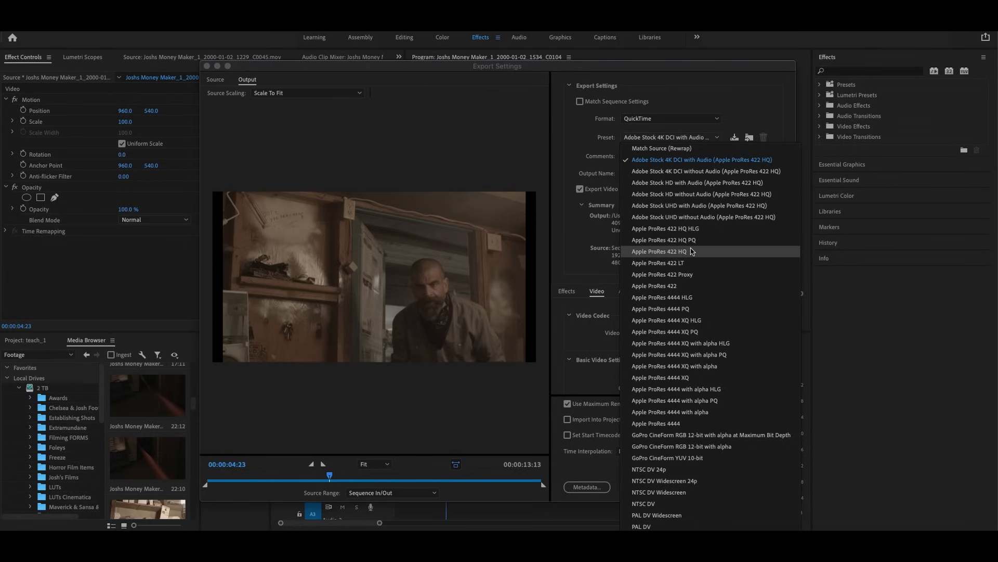
{"action": "left_click", "coordinate": [658, 250]}
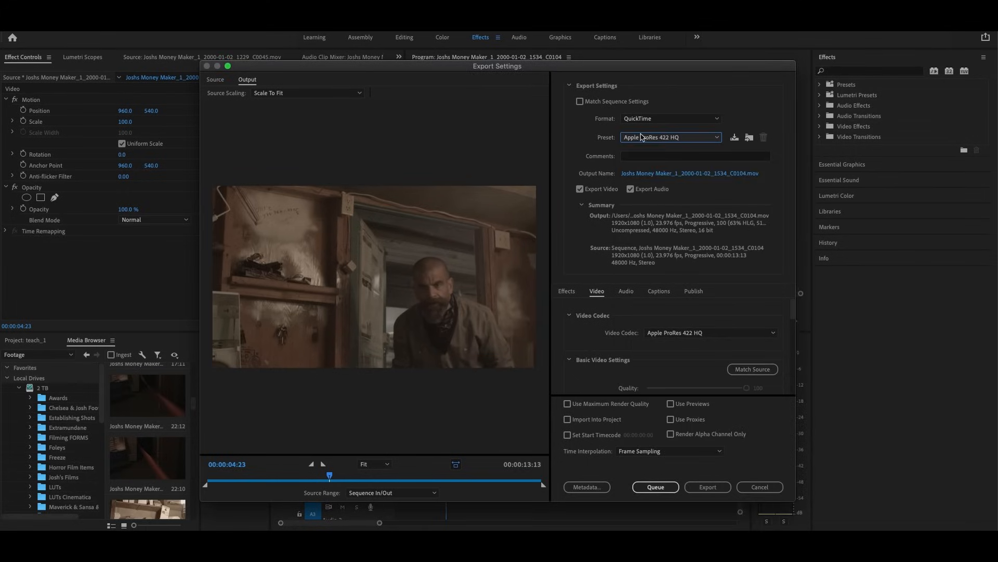
{"action": "mouse_move", "coordinate": [641, 109]}
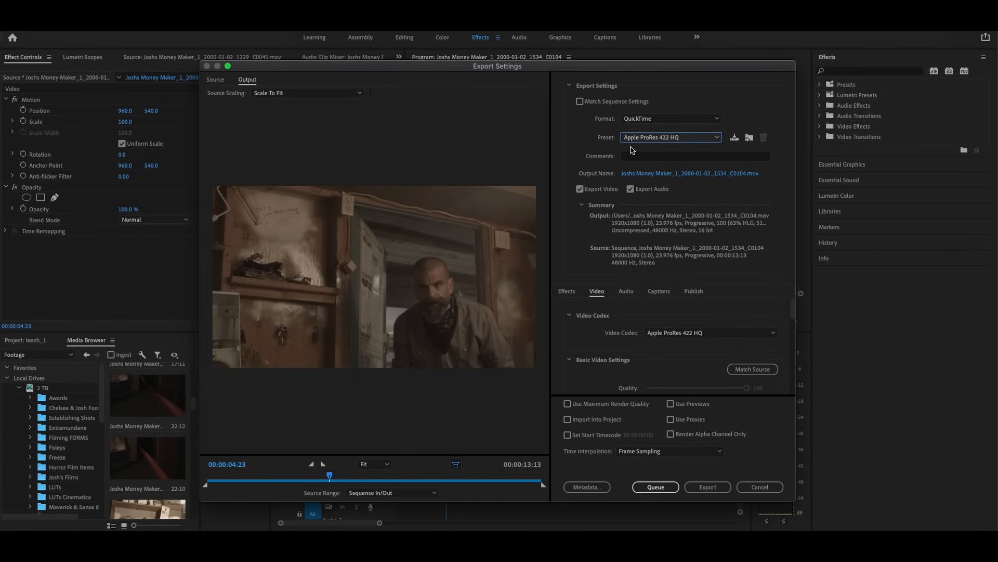
{"action": "mouse_move", "coordinate": [668, 142]}
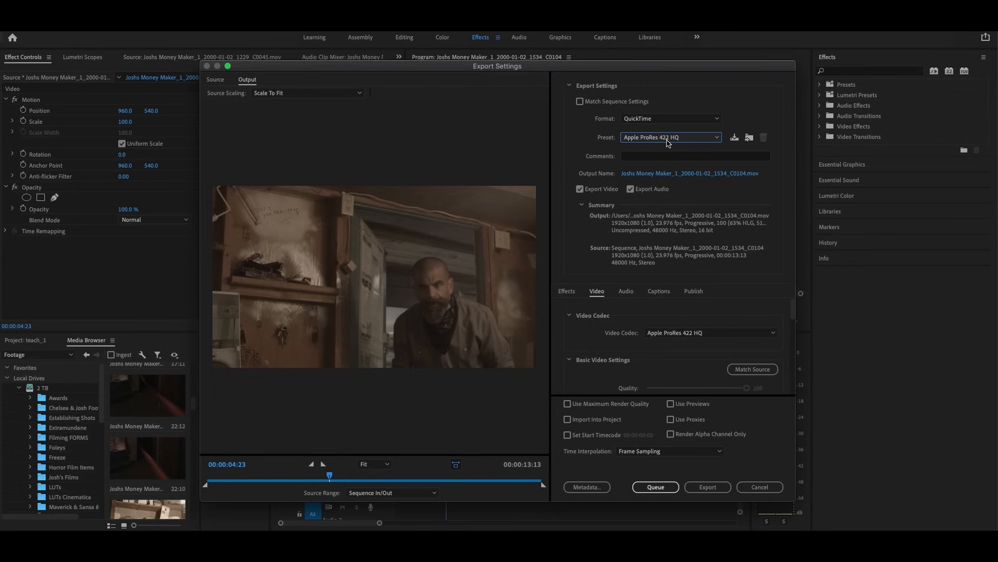
{"action": "mouse_move", "coordinate": [637, 228]}
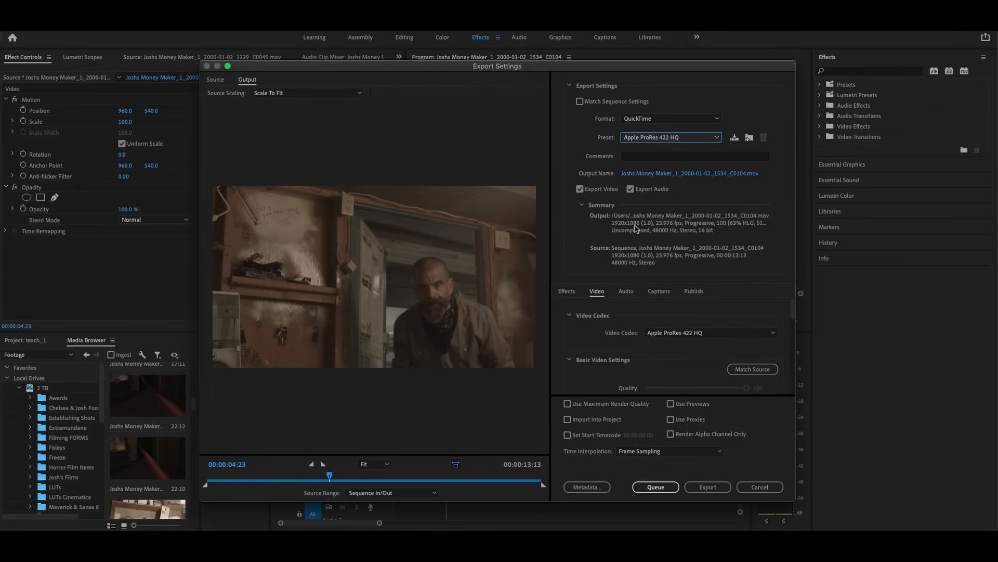
{"action": "left_click", "coordinate": [631, 188]}
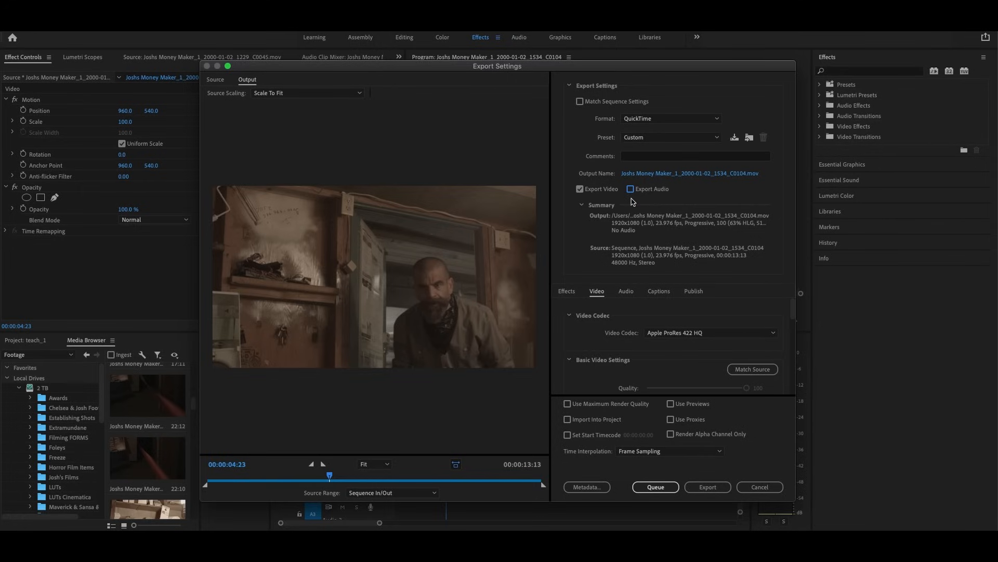
{"action": "mouse_move", "coordinate": [635, 237]}
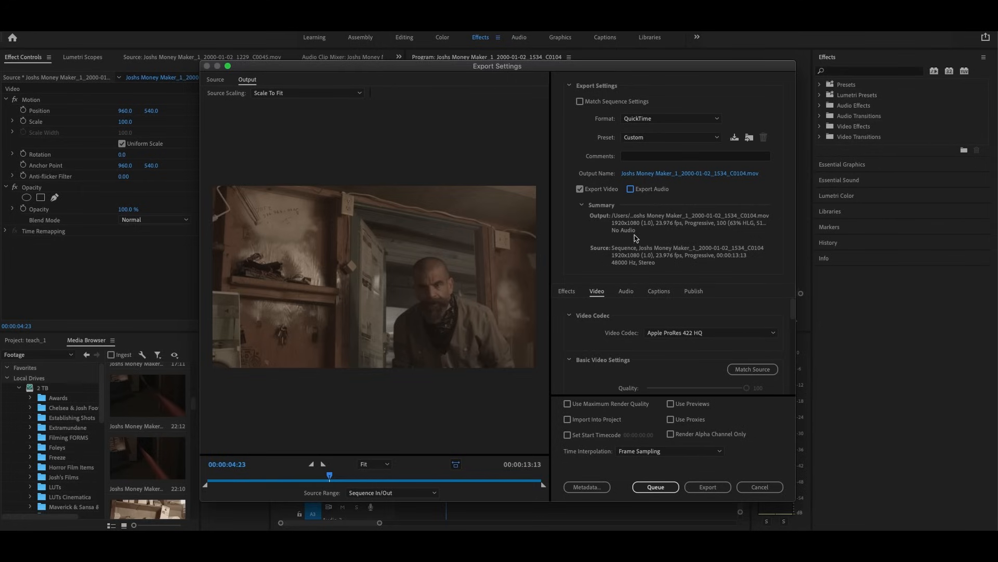
{"action": "mouse_move", "coordinate": [578, 251]}
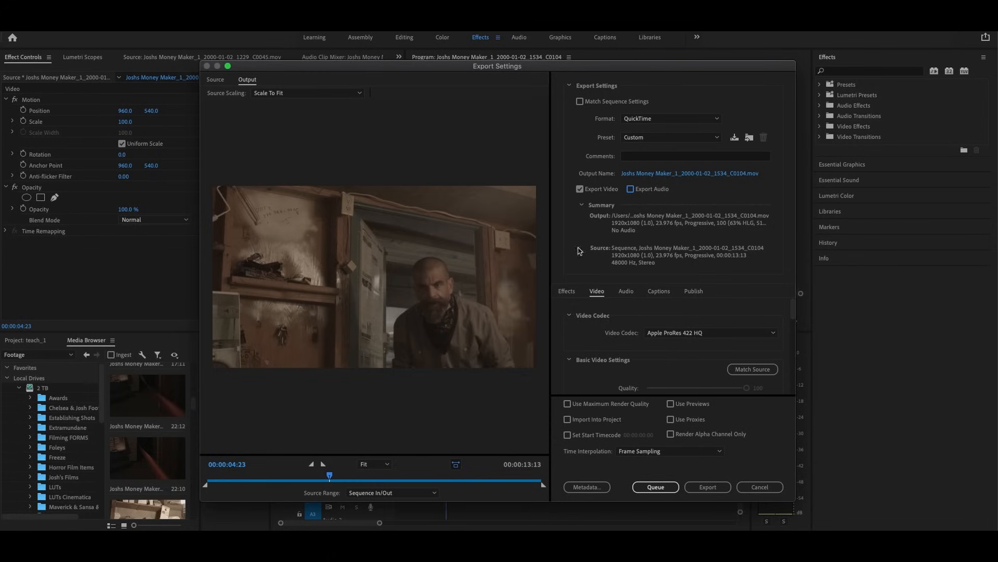
{"action": "mouse_move", "coordinate": [715, 487]}
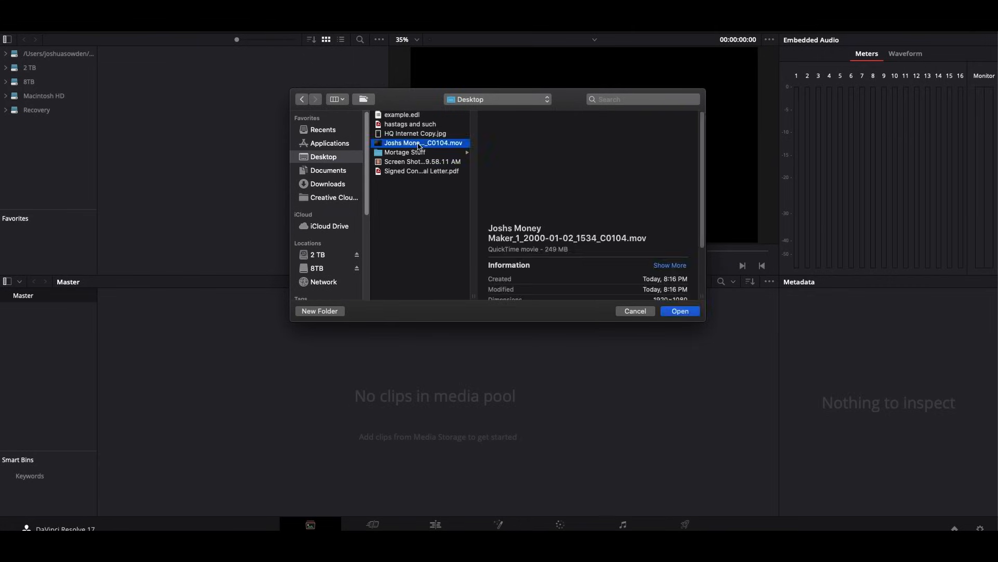
Import the exported C0104 QuickTime movie from the Desktop into the media pool.
{"action": "left_click", "coordinate": [681, 311]}
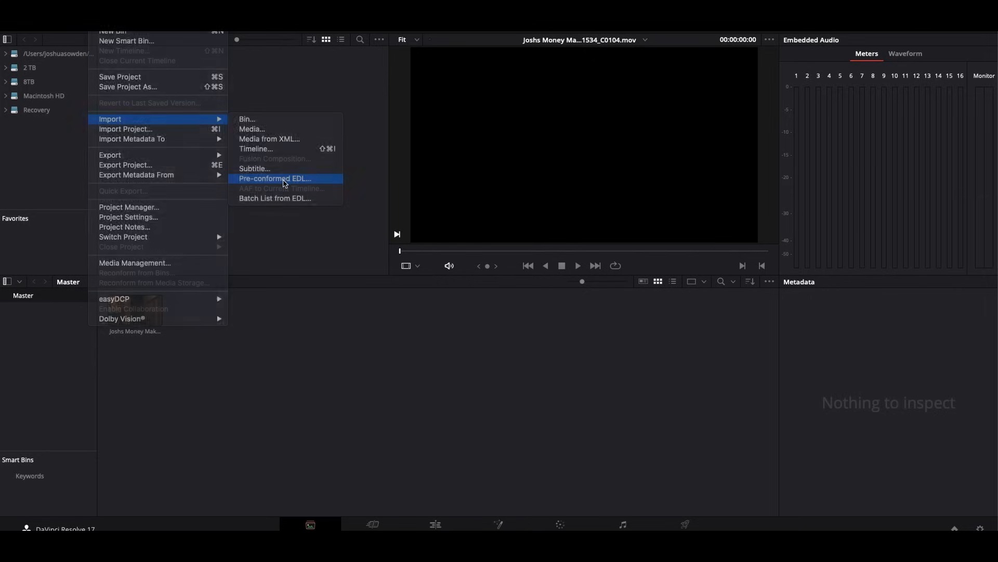
Import example.edl as a pre-conformed EDL, building a timeline named 'example'.
{"action": "left_click", "coordinate": [275, 179]}
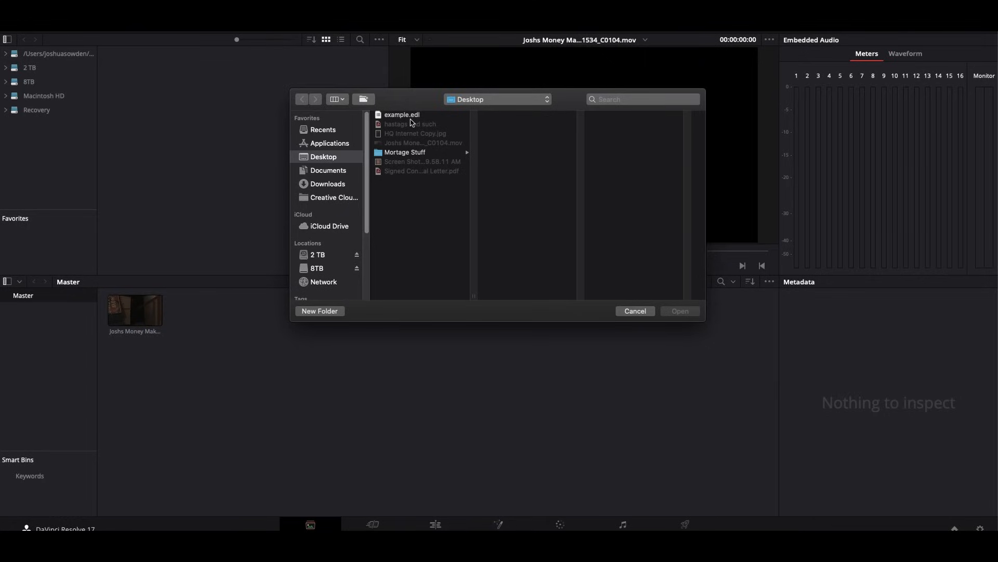
{"action": "double_click", "coordinate": [402, 114]}
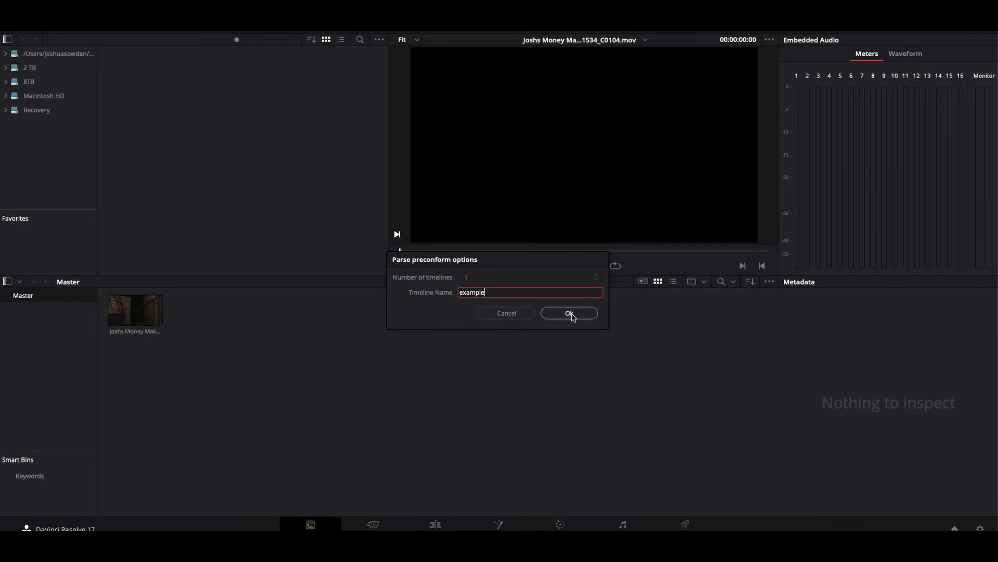
{"action": "left_click", "coordinate": [569, 313]}
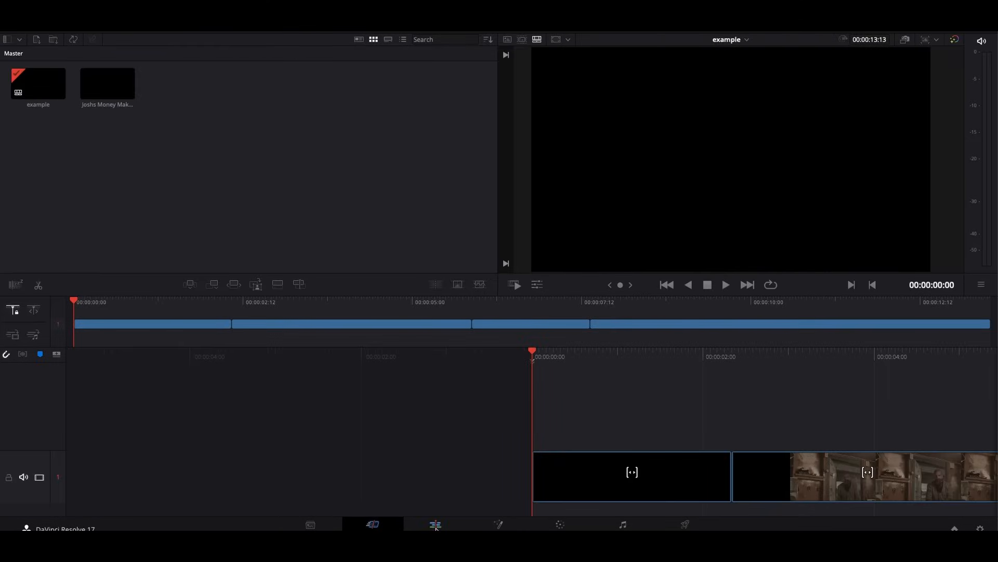
Open the Edit page, fit the four clips in the timeline and scrub the early frames to preview.
{"action": "left_click", "coordinate": [435, 524]}
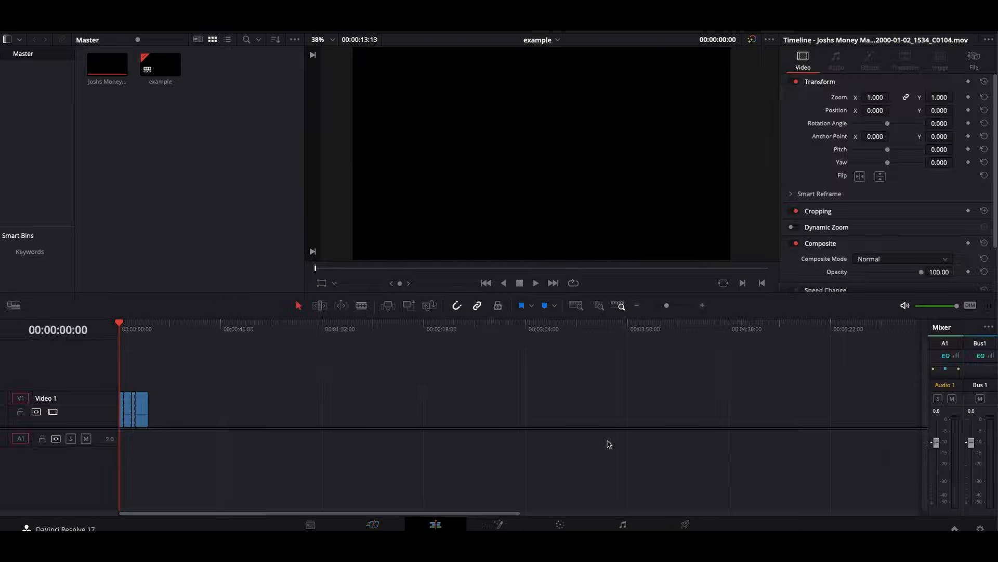
{"action": "left_click_drag", "start_coordinate": [666, 305], "coordinate": [677, 305]}
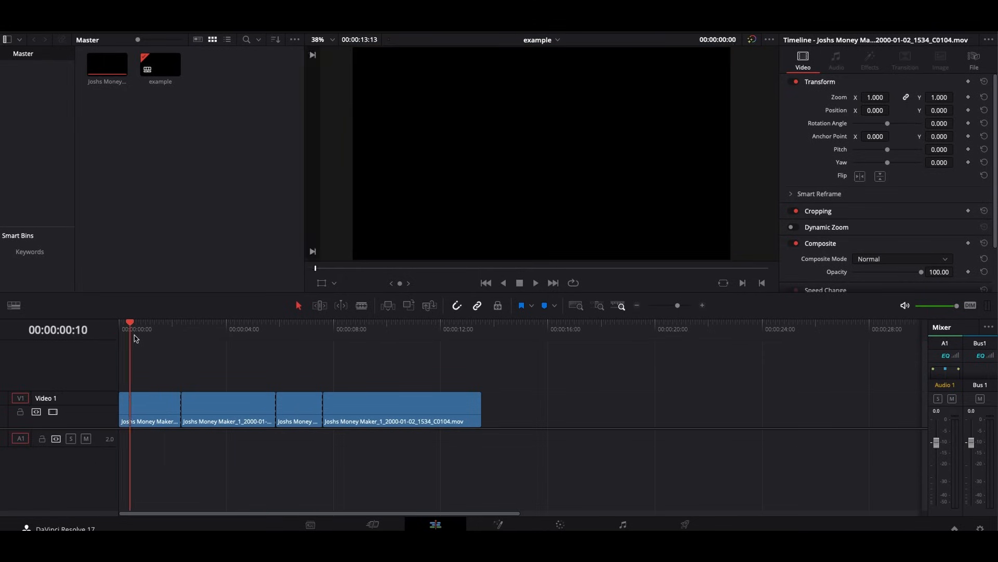
{"action": "left_click", "coordinate": [118, 325]}
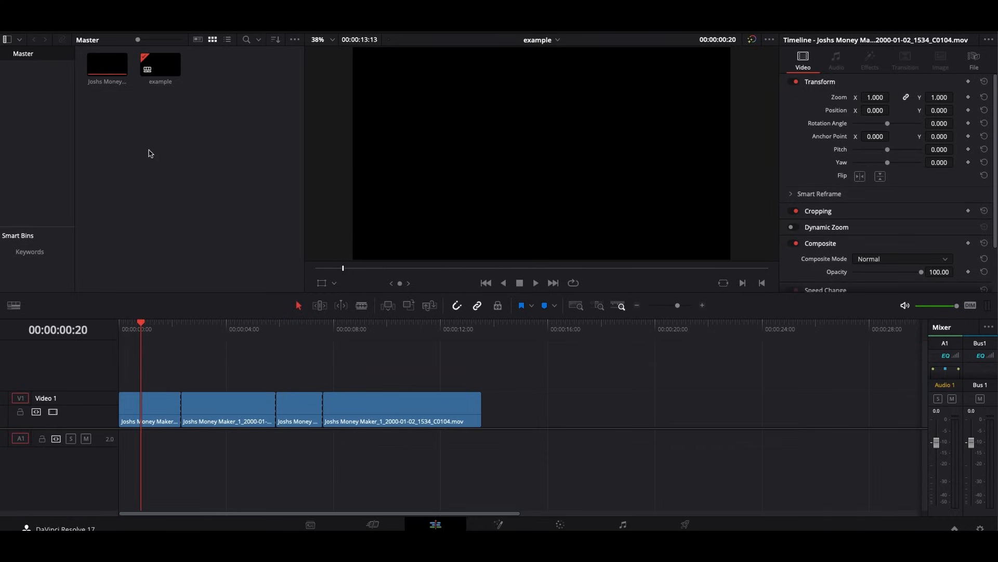
{"action": "left_click", "coordinate": [163, 322]}
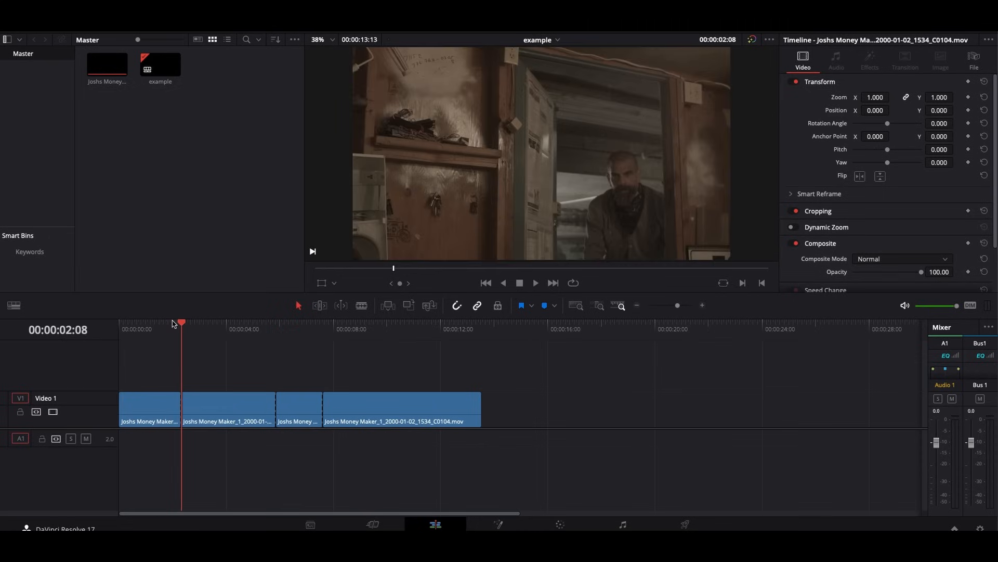
{"action": "left_click", "coordinate": [296, 337]}
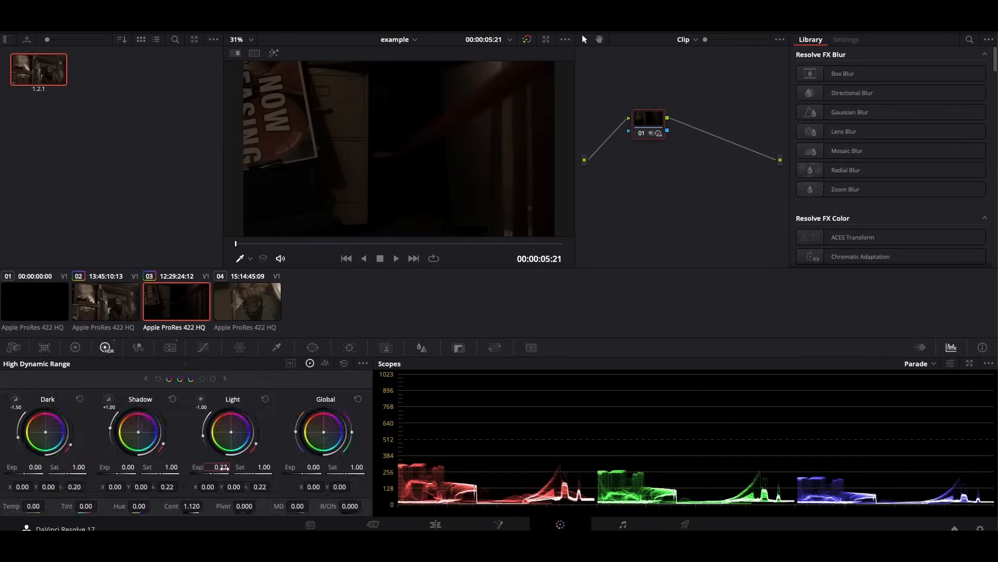
Raise the highlight exposure on the last shot, then move to the Deliver page.
{"action": "left_click", "coordinate": [247, 302]}
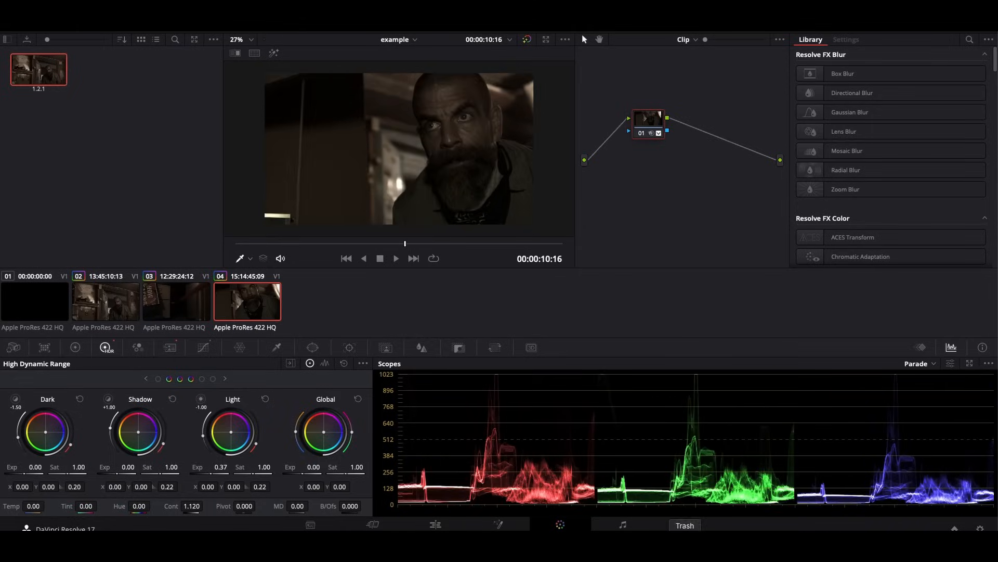
{"action": "left_click", "coordinate": [684, 524]}
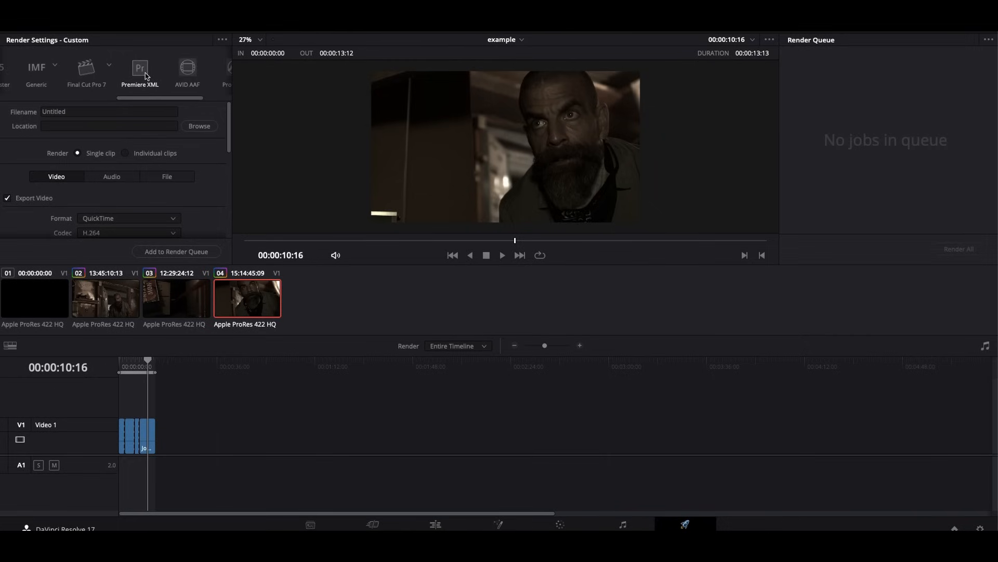
Choose the Premiere XML delivery preset with the Desktop as render destination.
{"action": "left_click", "coordinate": [140, 67]}
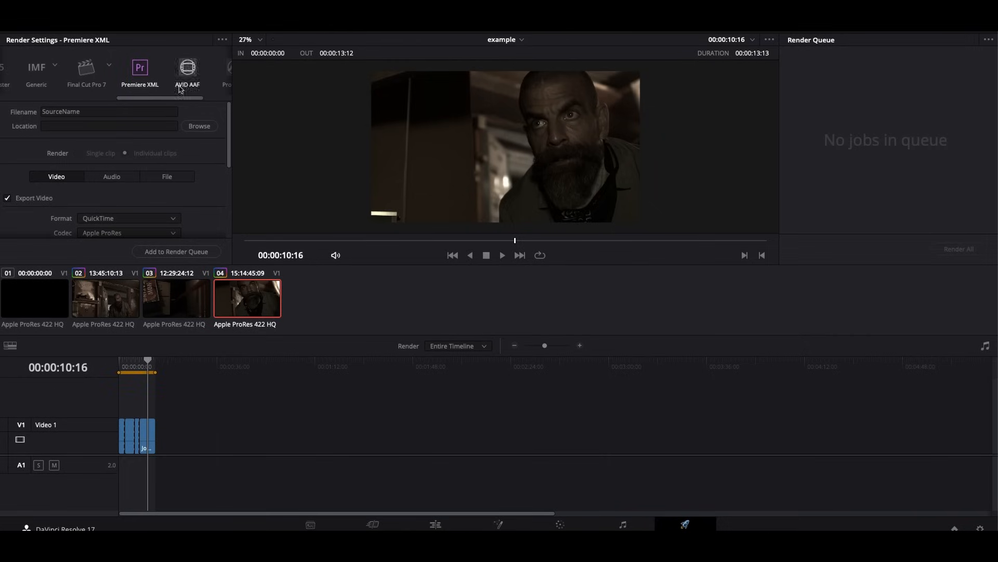
{"action": "mouse_move", "coordinate": [172, 85]}
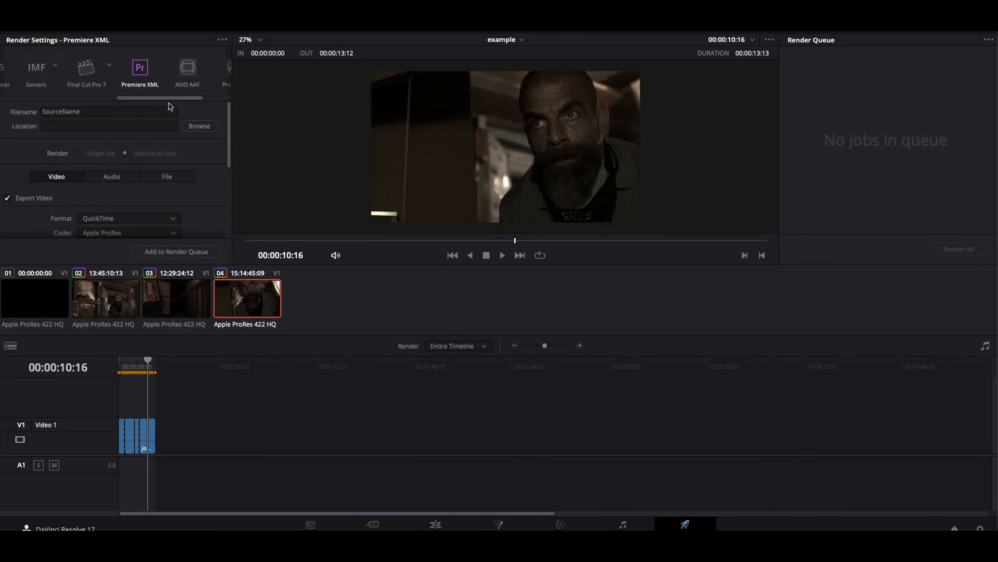
{"action": "mouse_move", "coordinate": [204, 135]}
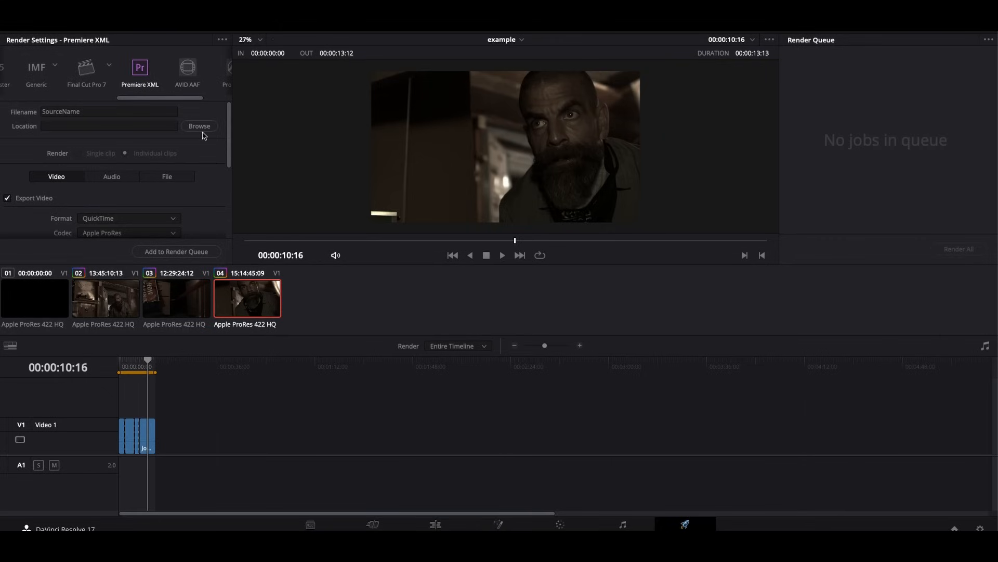
{"action": "left_click", "coordinate": [199, 126]}
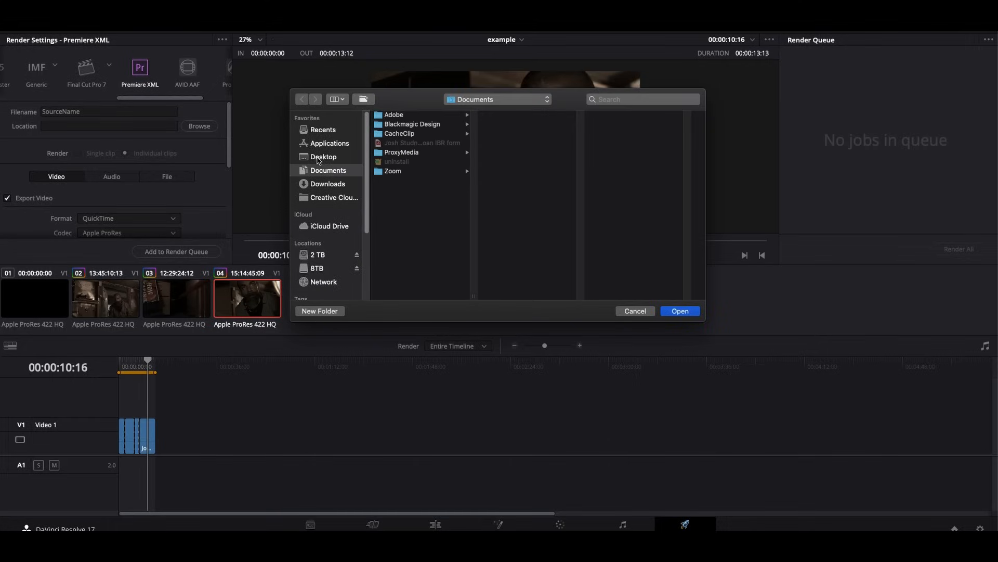
{"action": "left_click", "coordinate": [322, 156]}
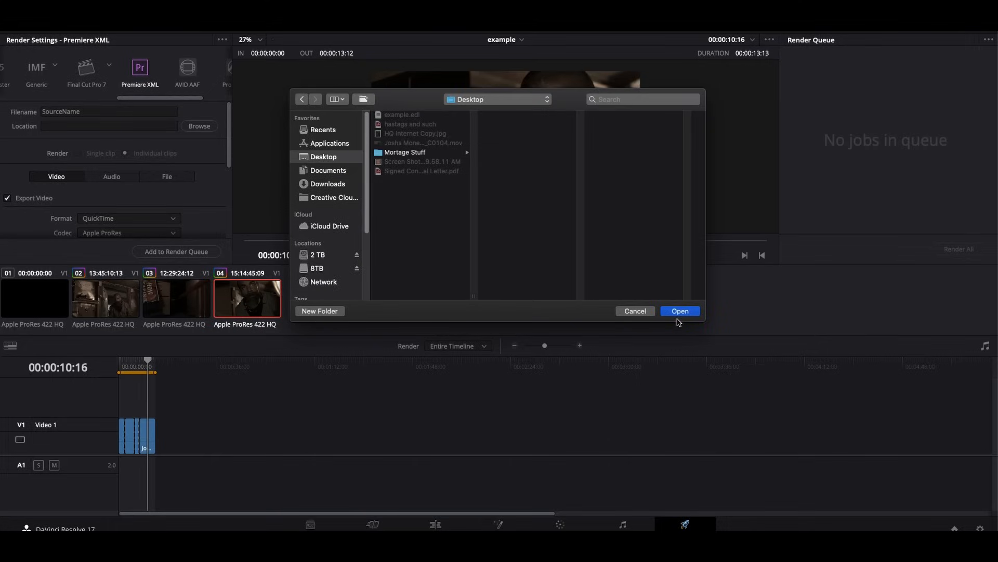
{"action": "left_click", "coordinate": [680, 311]}
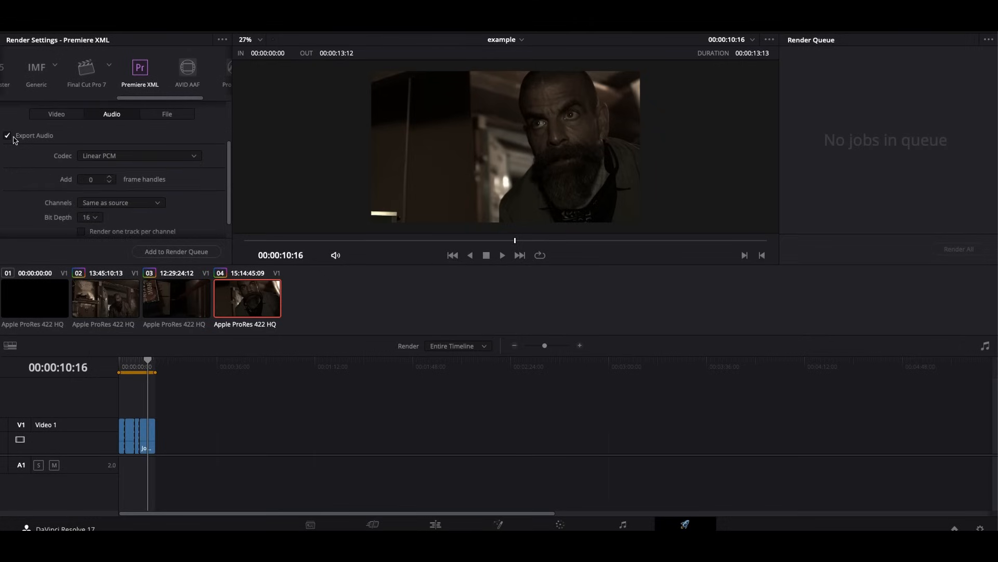
Set the audio option, add the job to the Render Queue and render all.
{"action": "left_click", "coordinate": [56, 114]}
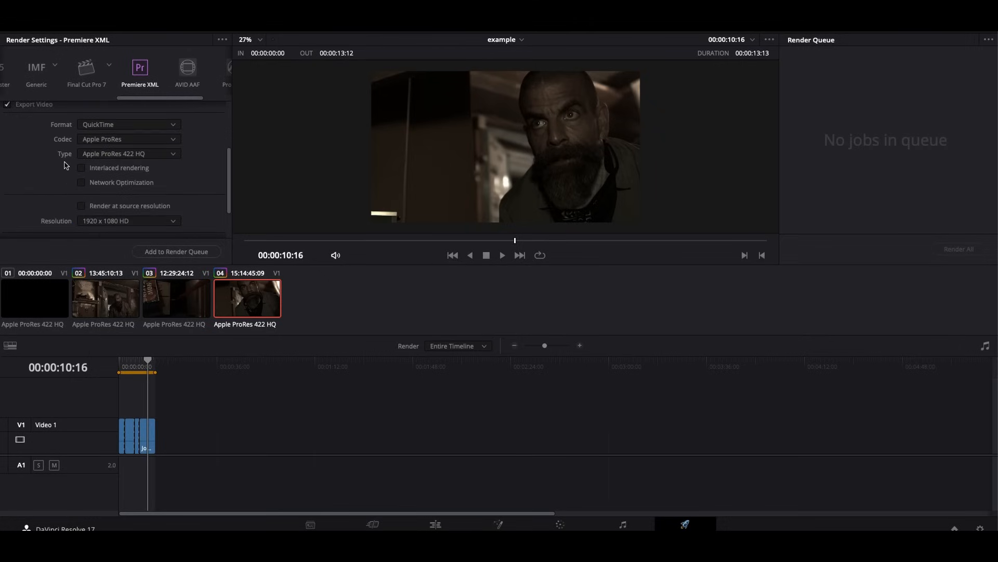
{"action": "scroll", "scroll_direction": "down", "scroll_amount": 3}
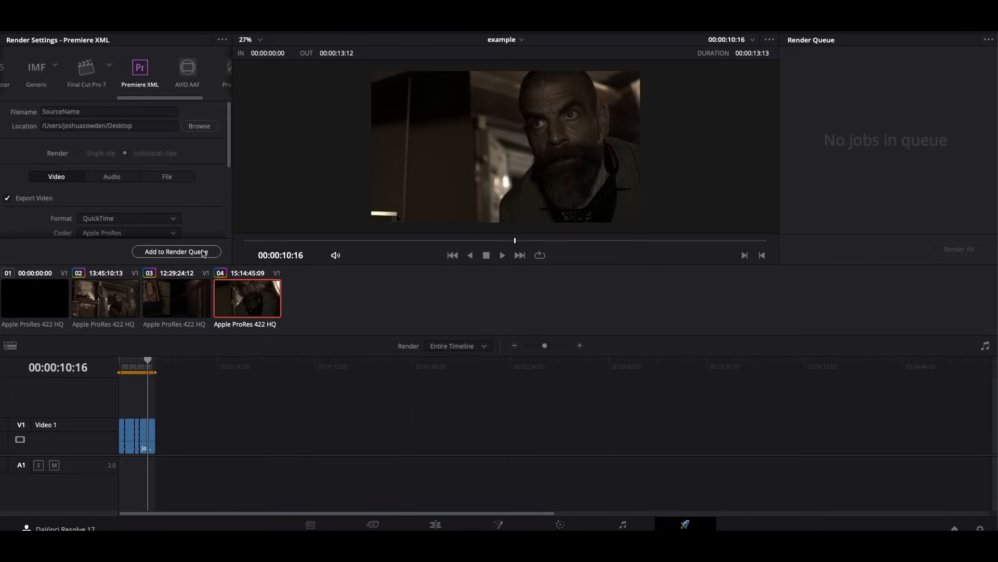
{"action": "left_click", "coordinate": [176, 250]}
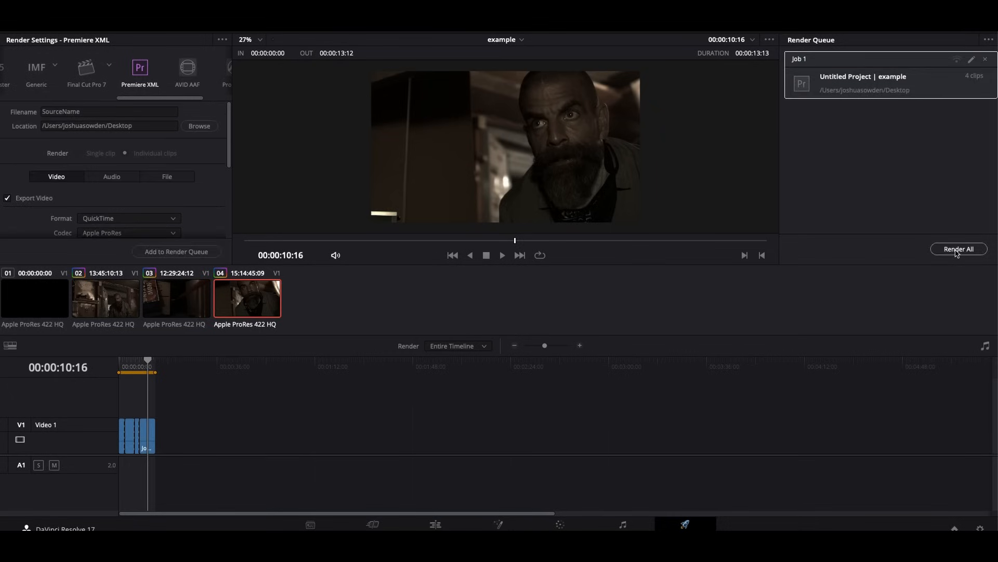
{"action": "left_click", "coordinate": [959, 248]}
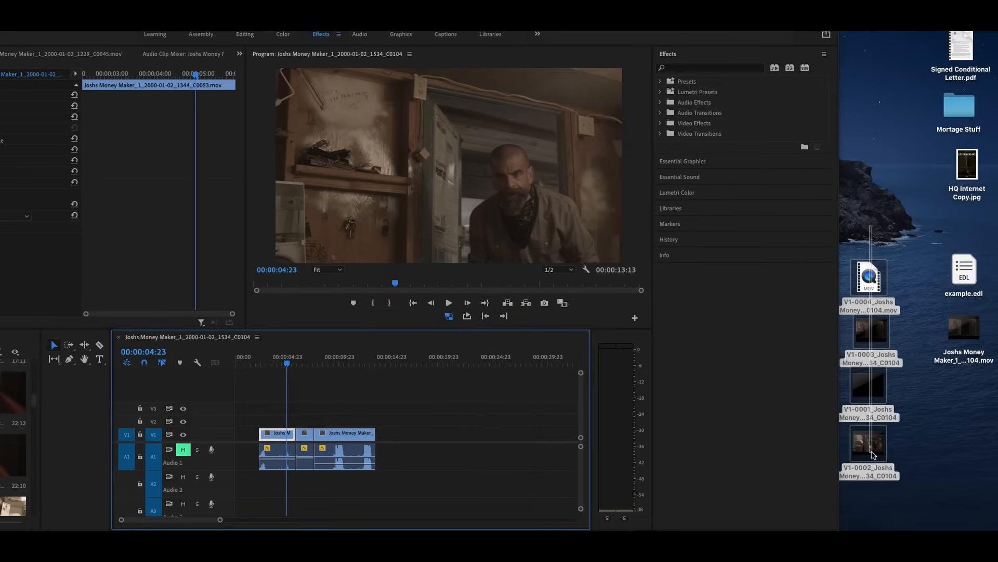
Drag the rendered V1-0001 to V1-0004 ProRes clips from the Desktop onto track V2 above the edit.
{"action": "left_click_drag", "start_coordinate": [869, 276], "coordinate": [416, 411]}
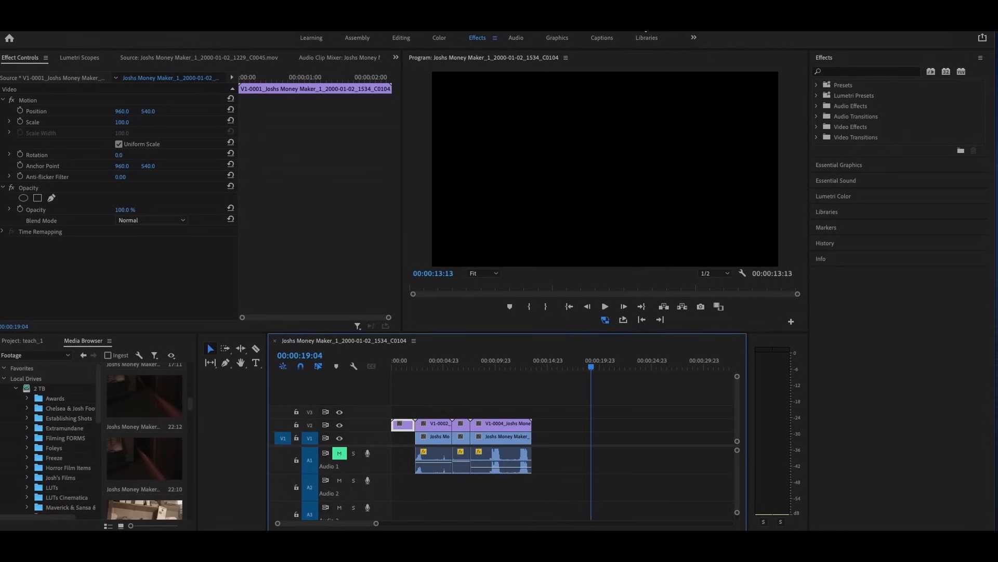
View a frame of an original V1 clip and bring up the Project panel's media list.
{"action": "left_click", "coordinate": [399, 360]}
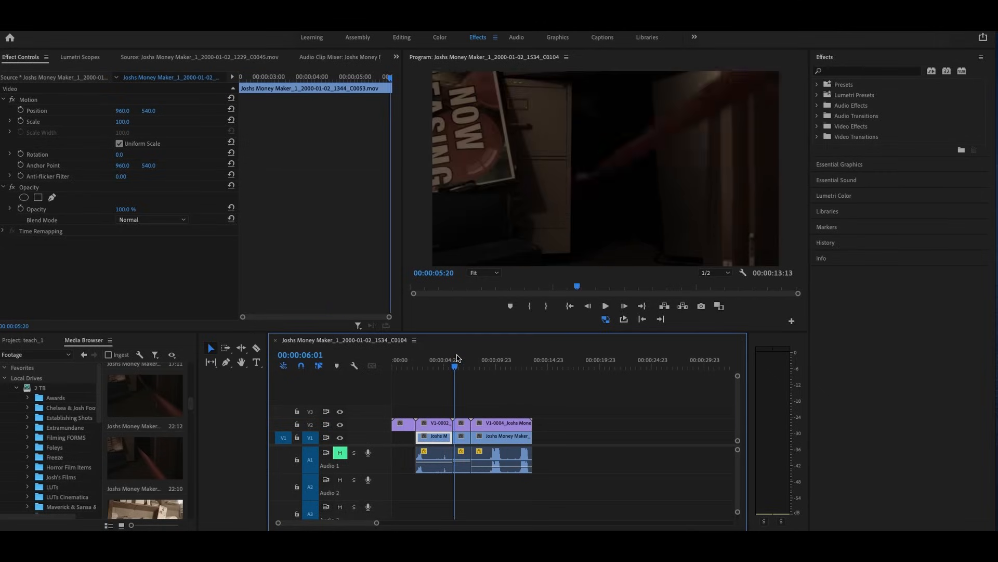
{"action": "left_click", "coordinate": [497, 366]}
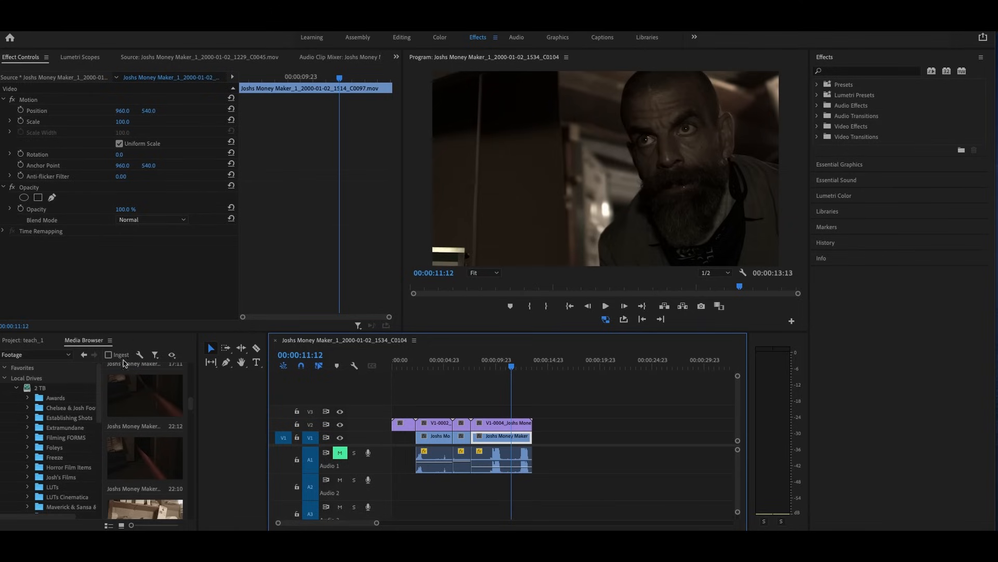
{"action": "left_click", "coordinate": [25, 339]}
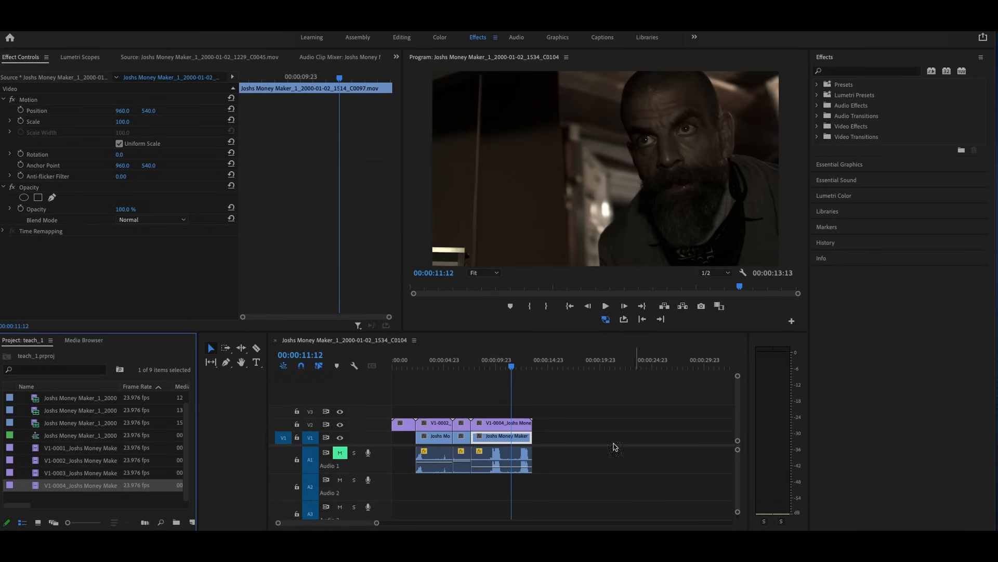
On the middle shot, toggle the graded V2 clip's opacity off and back to compare with the original.
{"action": "left_click", "coordinate": [438, 367]}
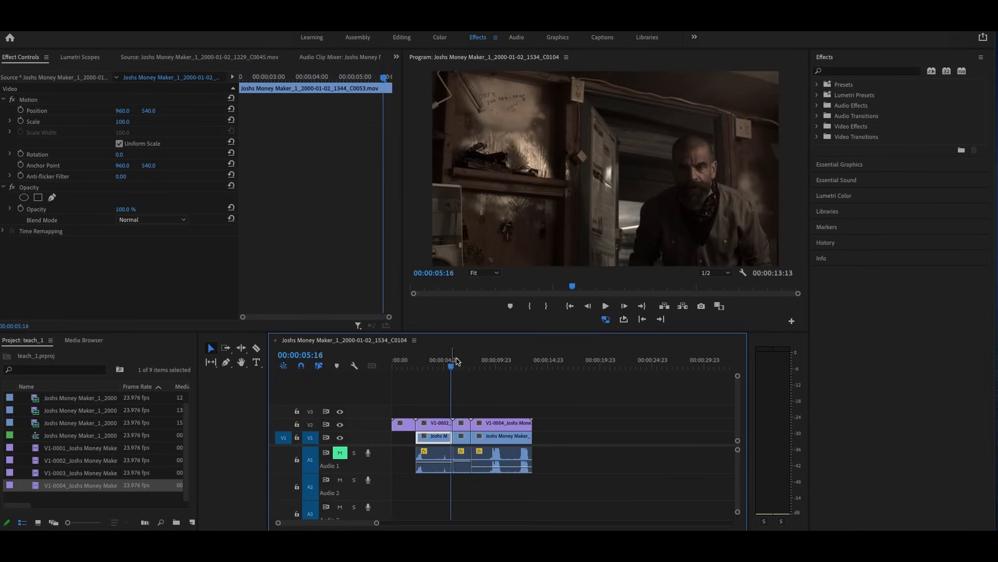
{"action": "left_click", "coordinate": [490, 366]}
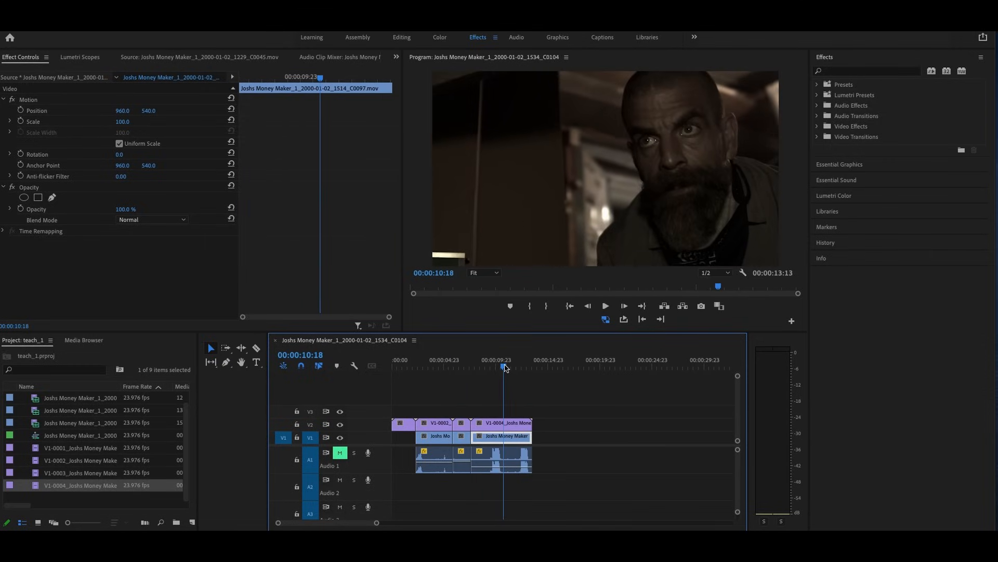
{"action": "left_click", "coordinate": [516, 366]}
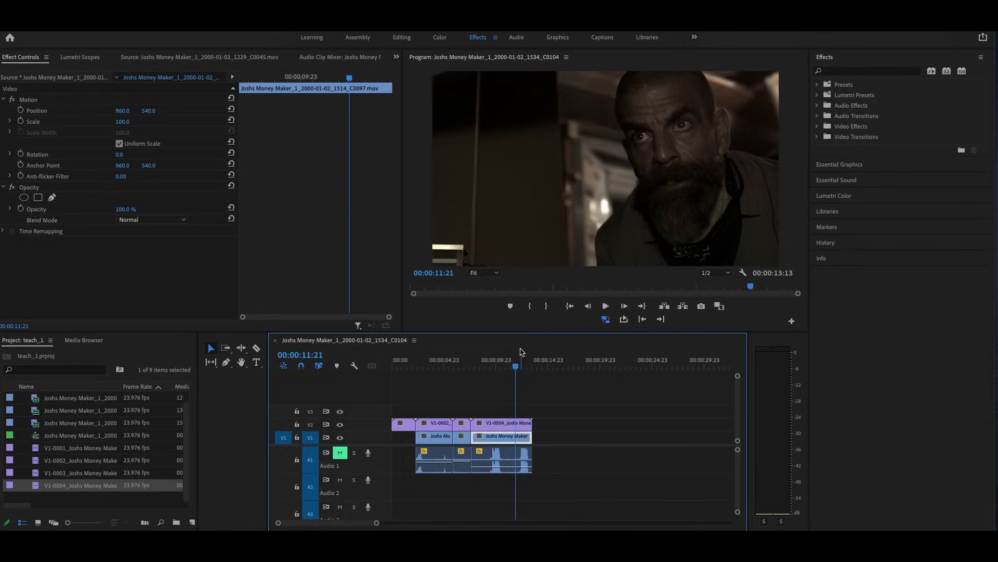